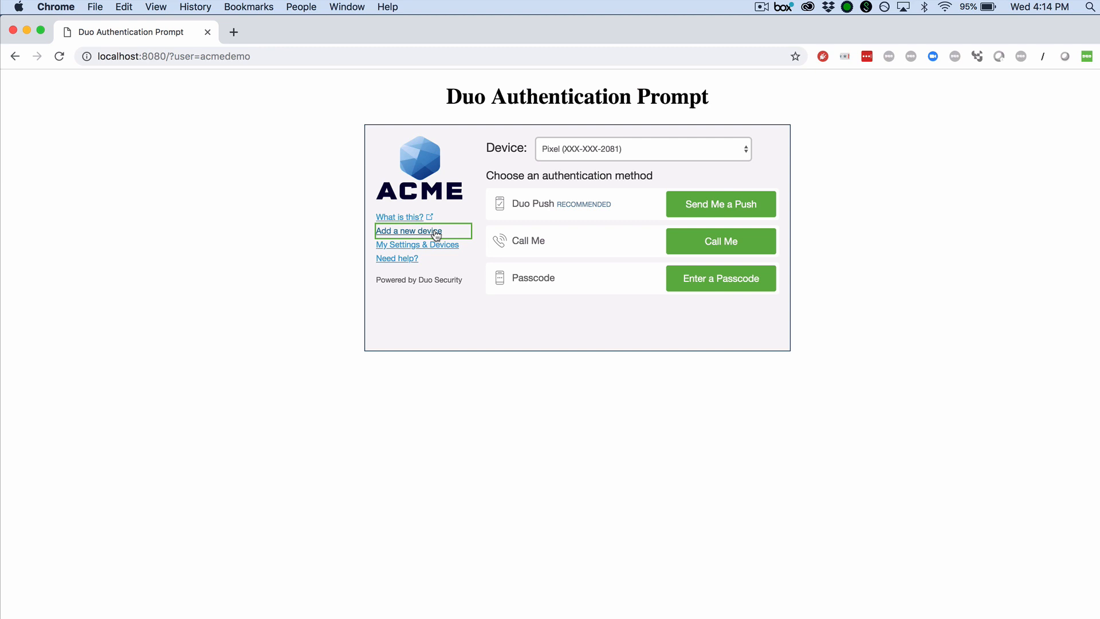
# Add a new device, choose Touch ID as its type and launch the Touch ID enrolment window
pyautogui.click(408, 231)
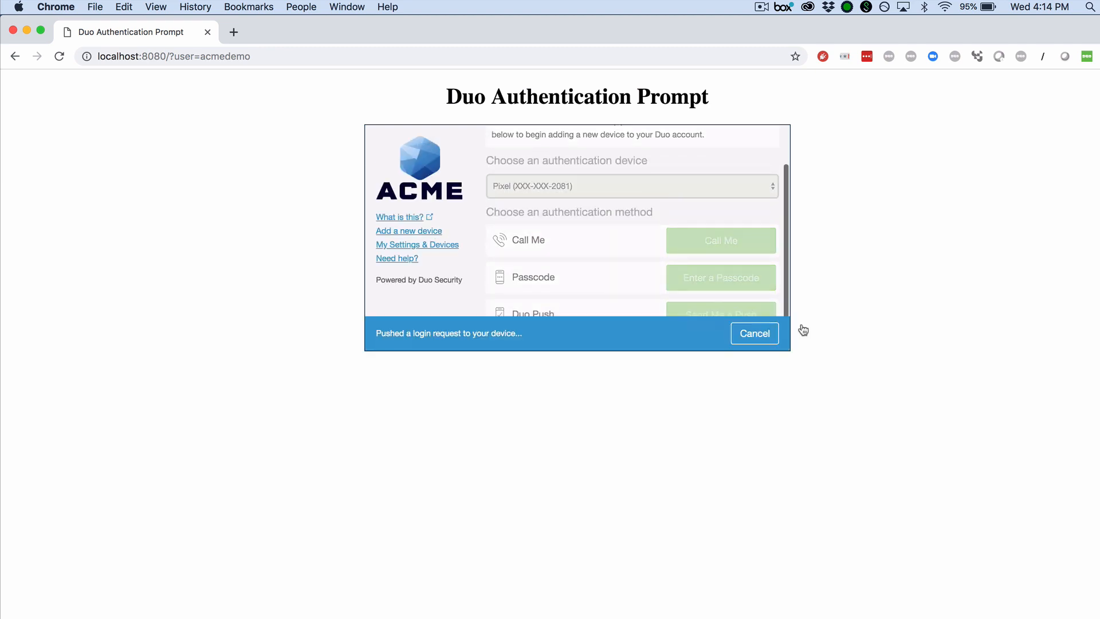
pyautogui.click(408, 230)
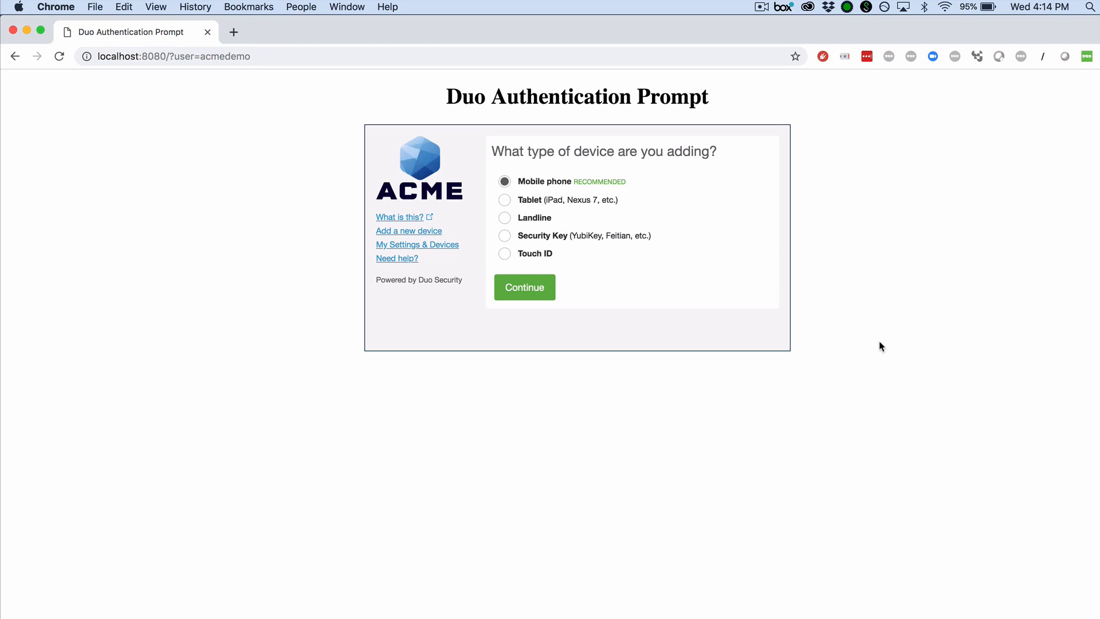
pyautogui.click(504, 254)
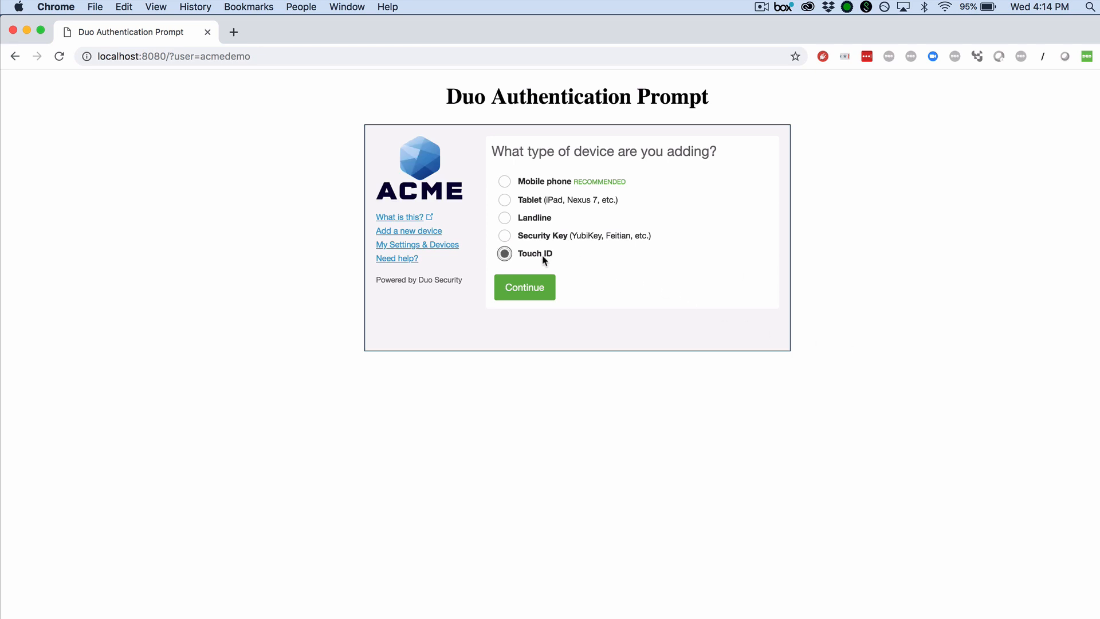
pyautogui.click(525, 287)
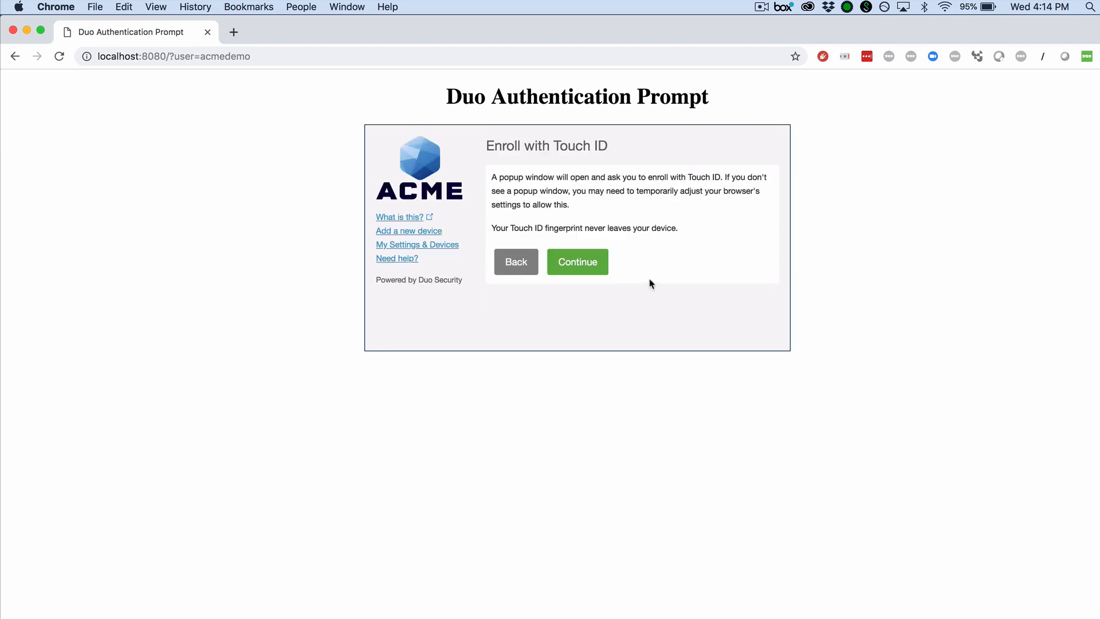
pyautogui.click(577, 261)
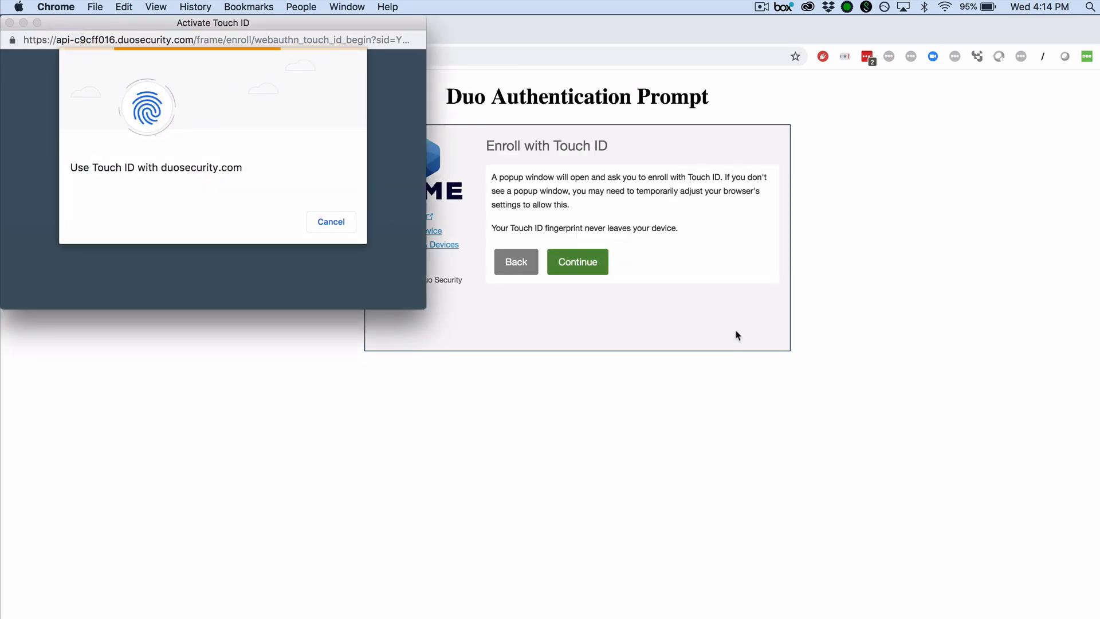
# Verify identity with Touch ID, allow the security key access, and continue to the login prompt
pyautogui.click(575, 261)
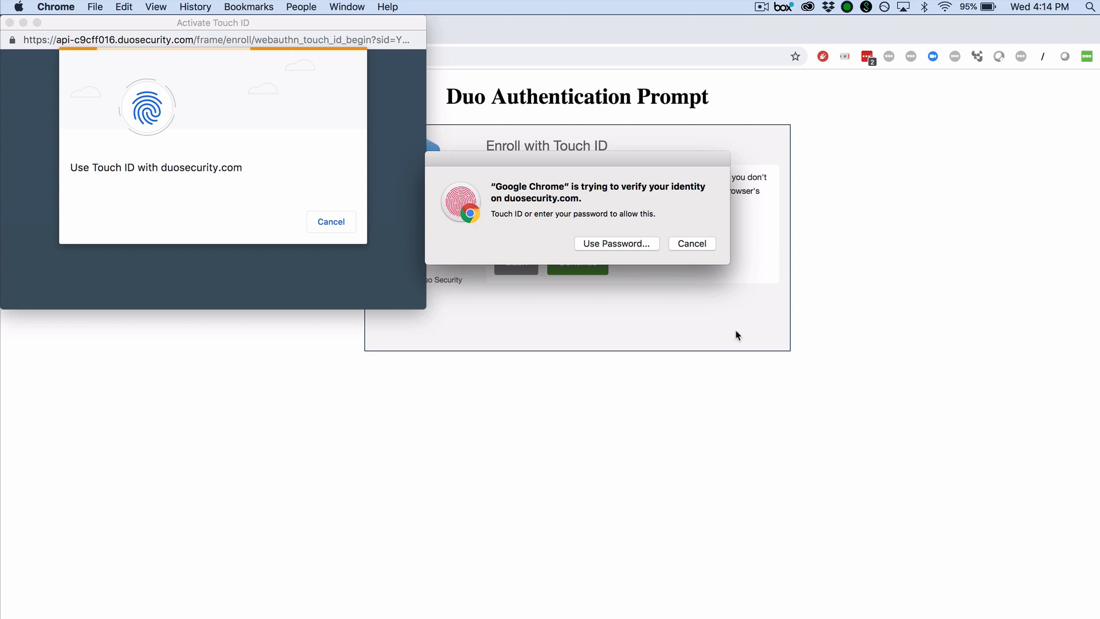
pyautogui.click(691, 243)
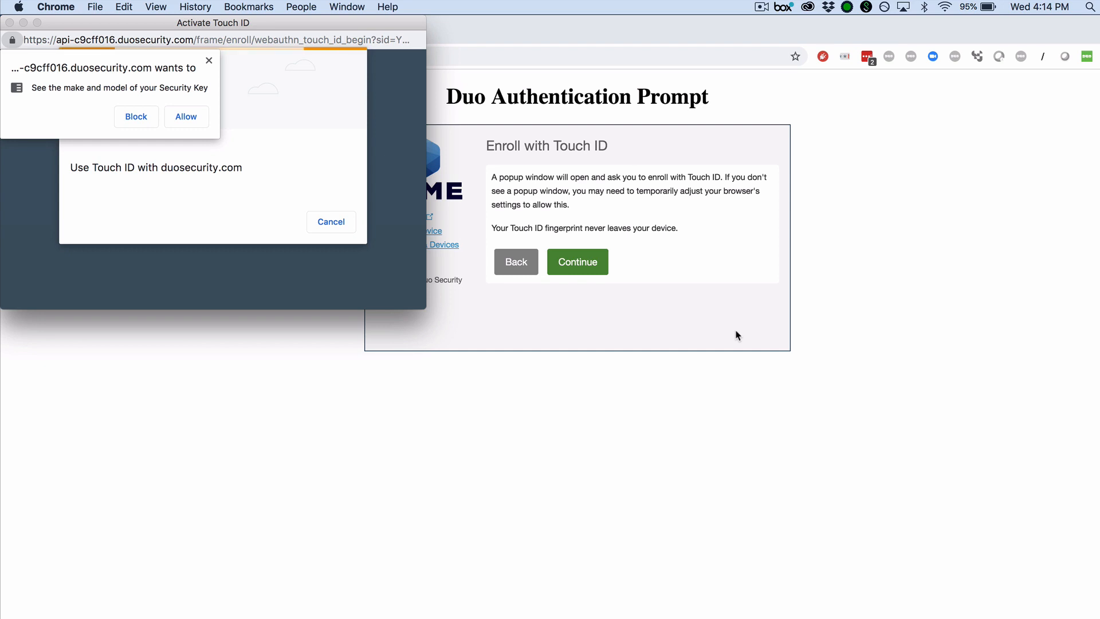
pyautogui.moveTo(165, 113)
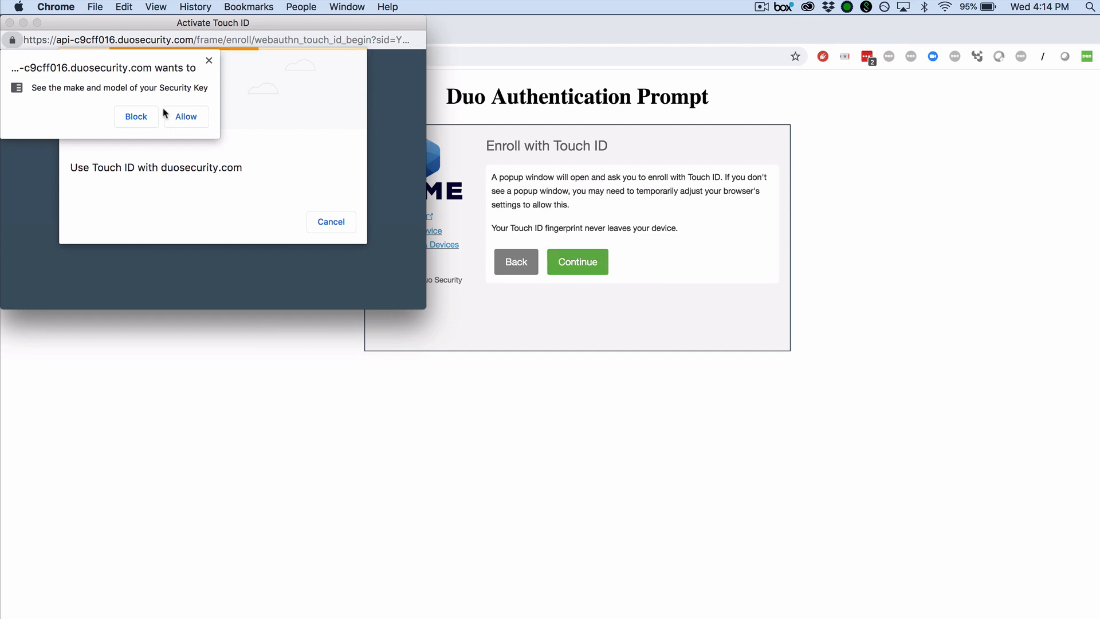
pyautogui.click(185, 115)
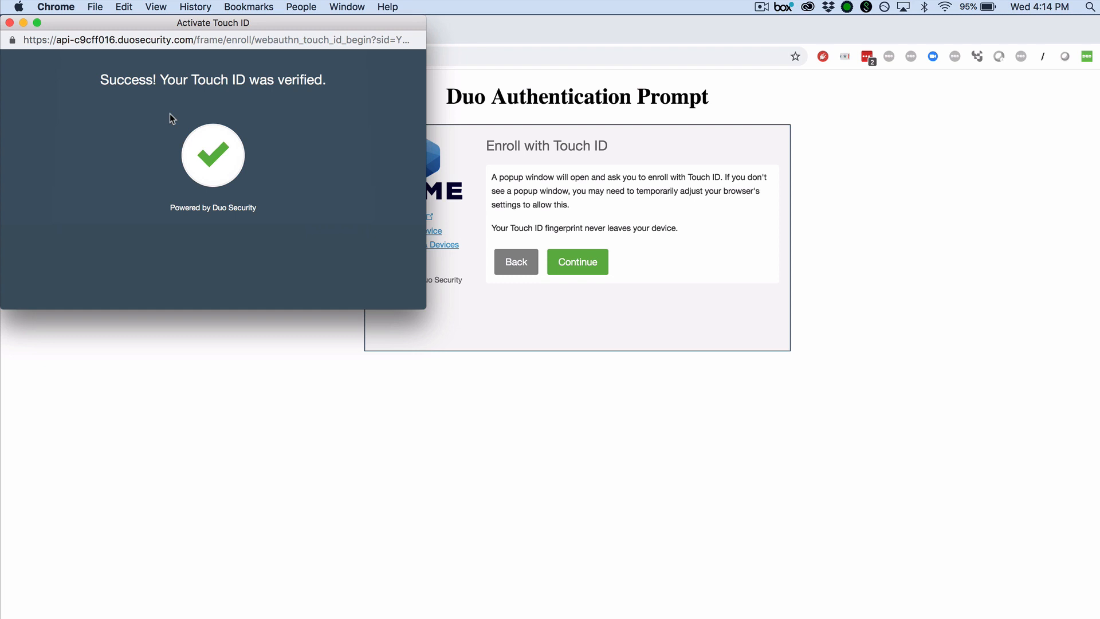
pyautogui.click(577, 261)
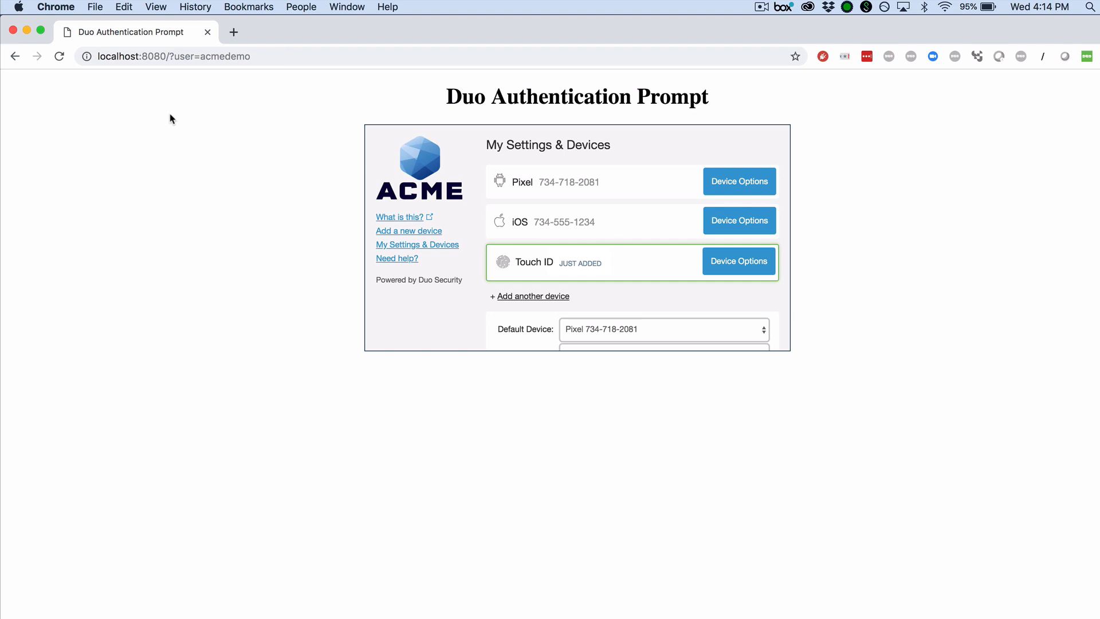
pyautogui.moveTo(557, 200)
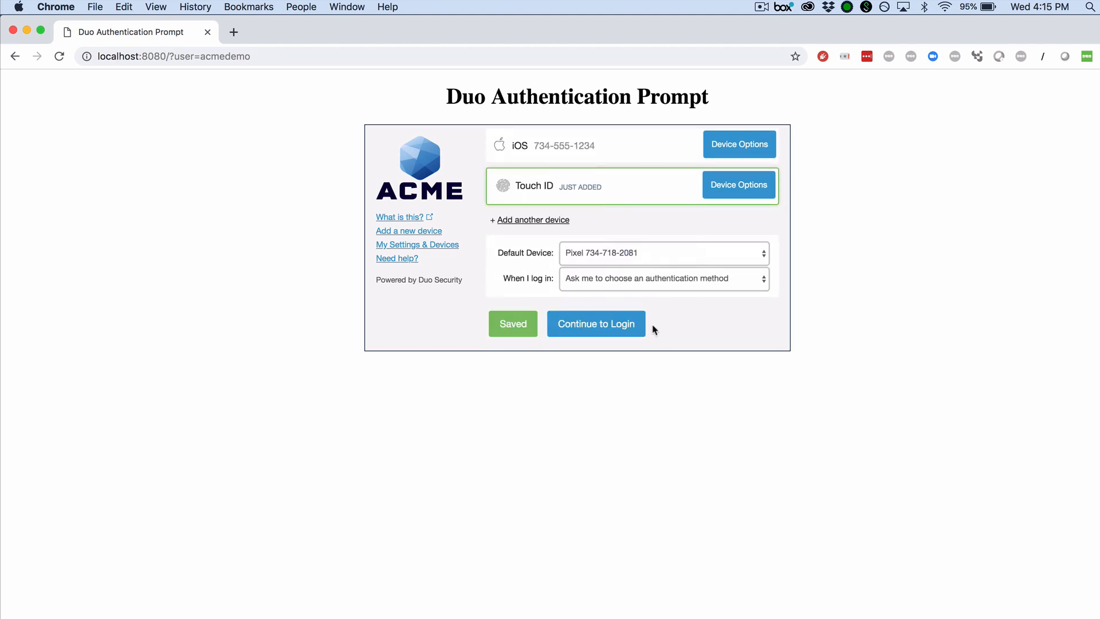
pyautogui.click(596, 324)
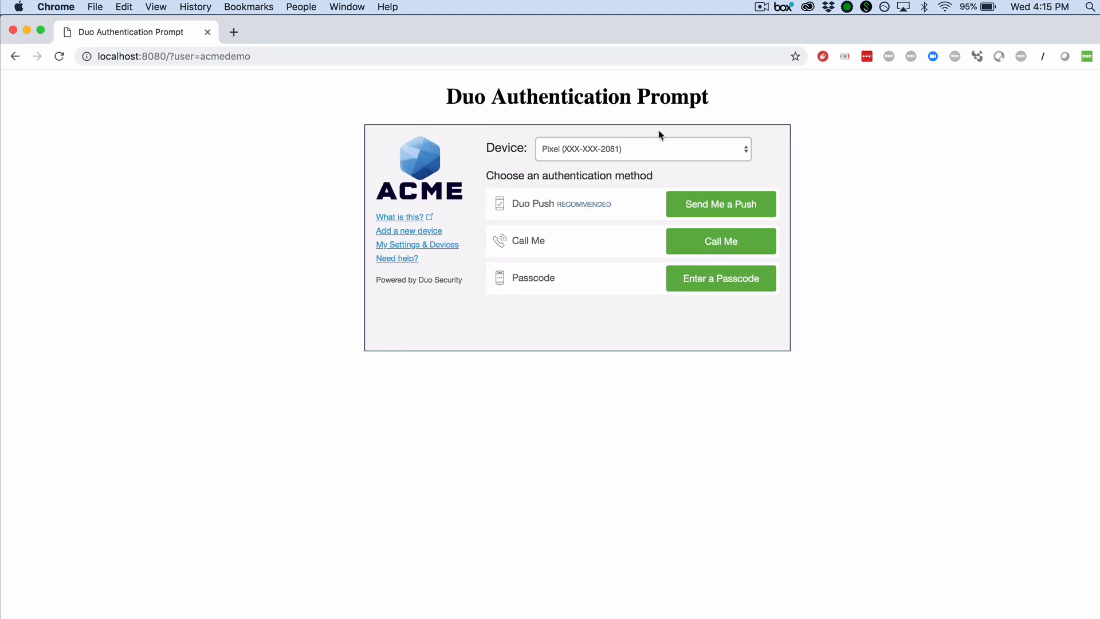
# Select Touch ID from the enrolled-device list and begin logging in with it
pyautogui.click(640, 148)
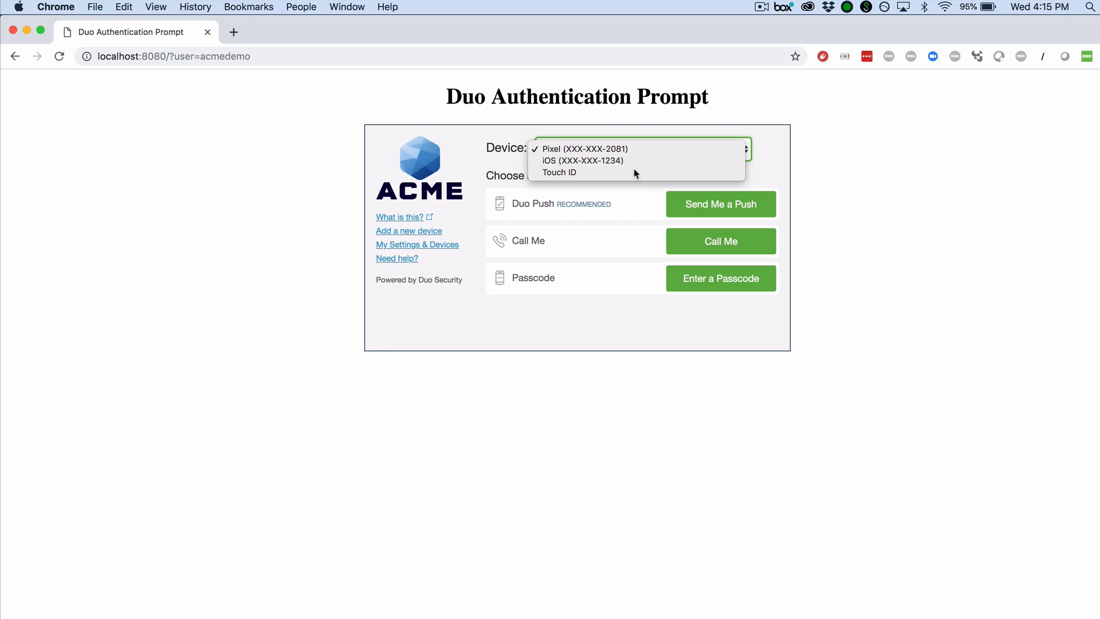
pyautogui.click(557, 172)
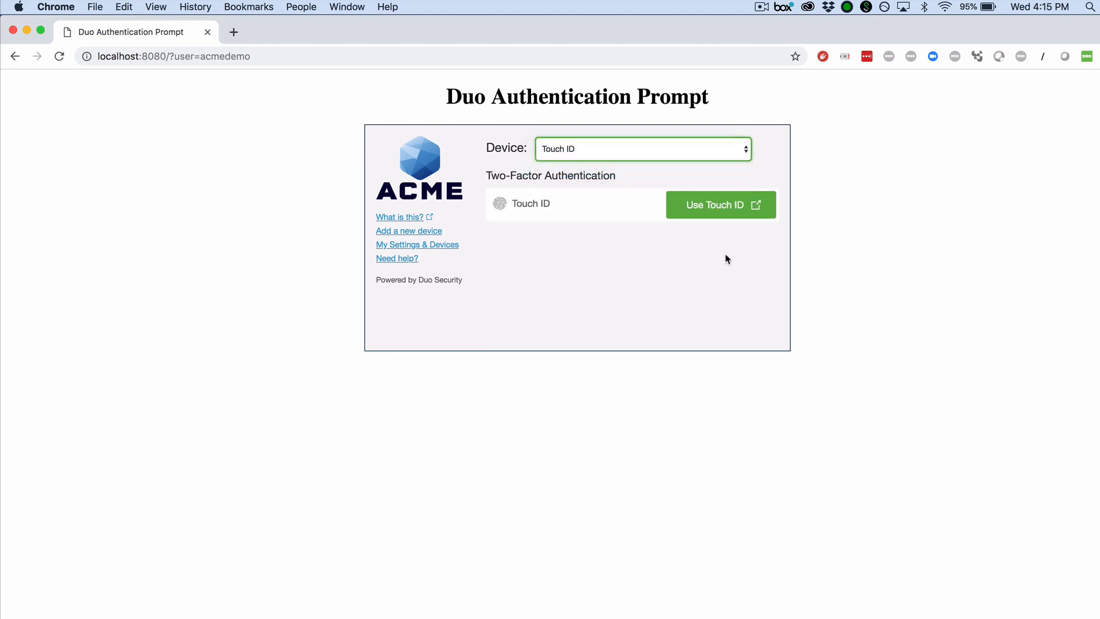
pyautogui.click(720, 204)
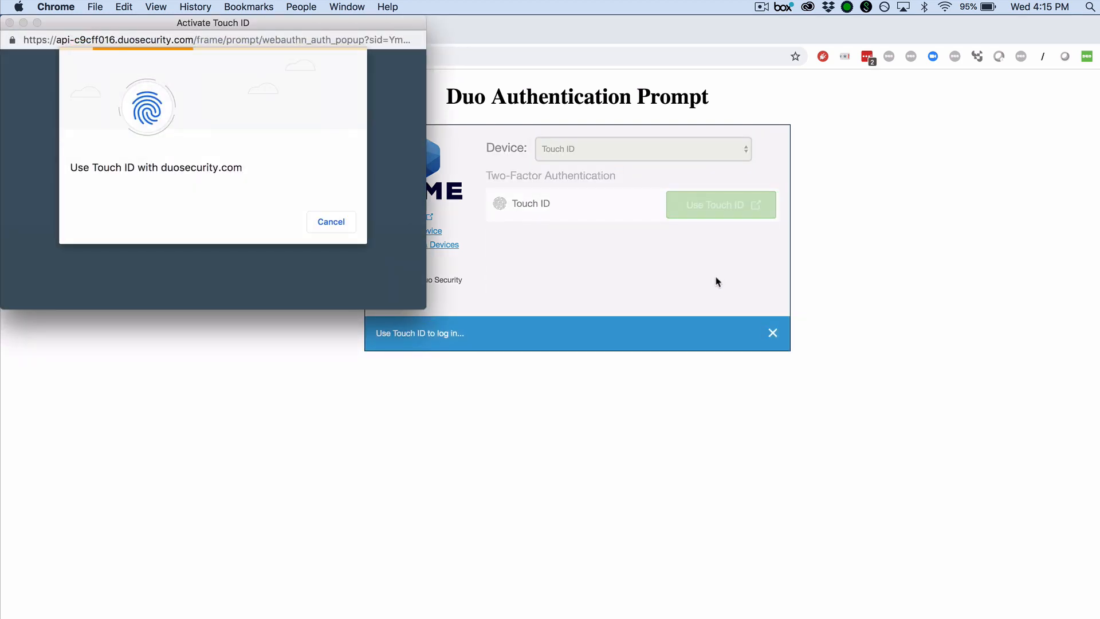